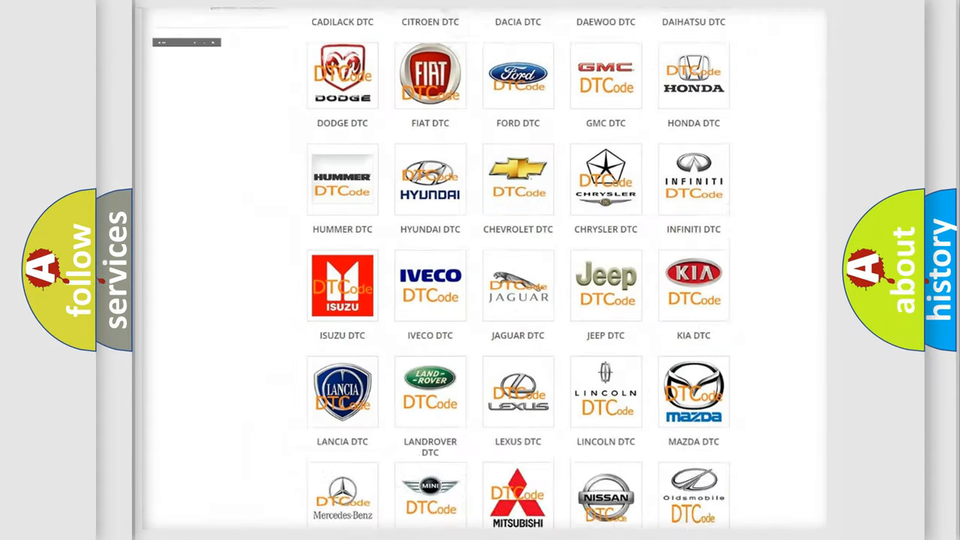
# - Open BUICK DTC from the brand grid and scroll through its B-series code subcategories
pyautogui.scroll(3)
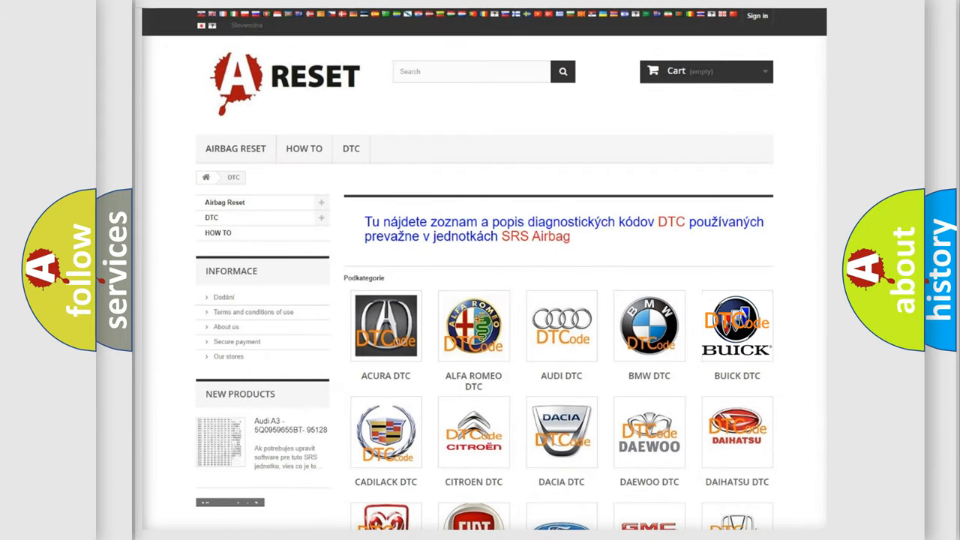
pyautogui.click(736, 325)
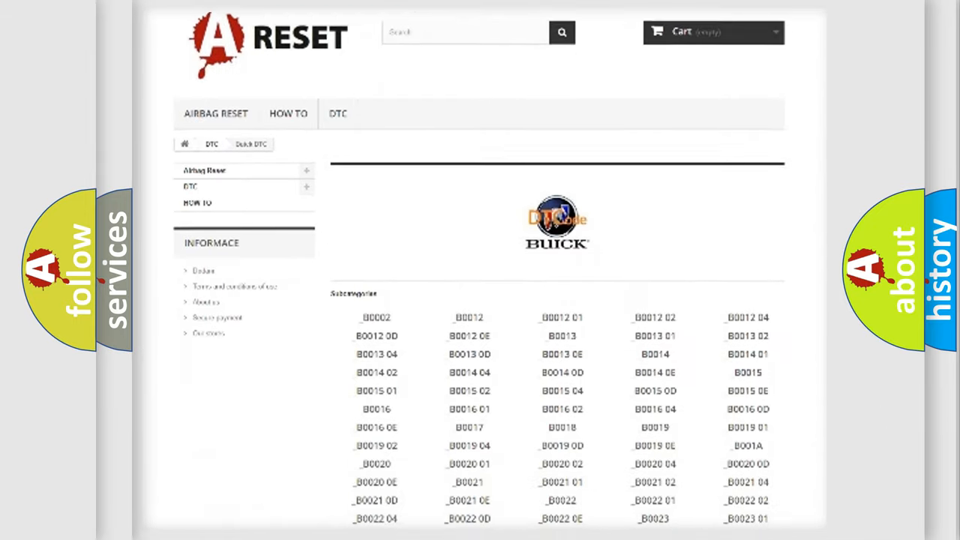
pyautogui.scroll(-3)
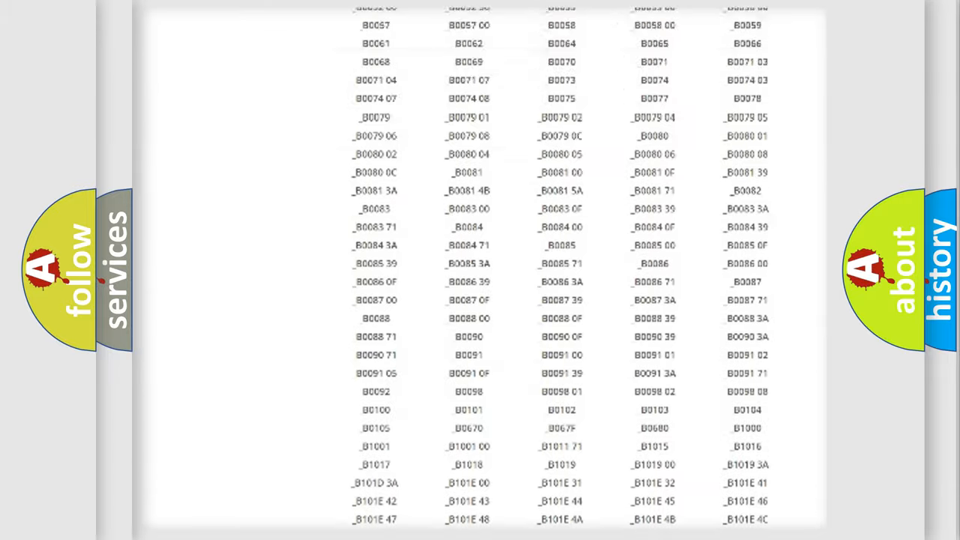